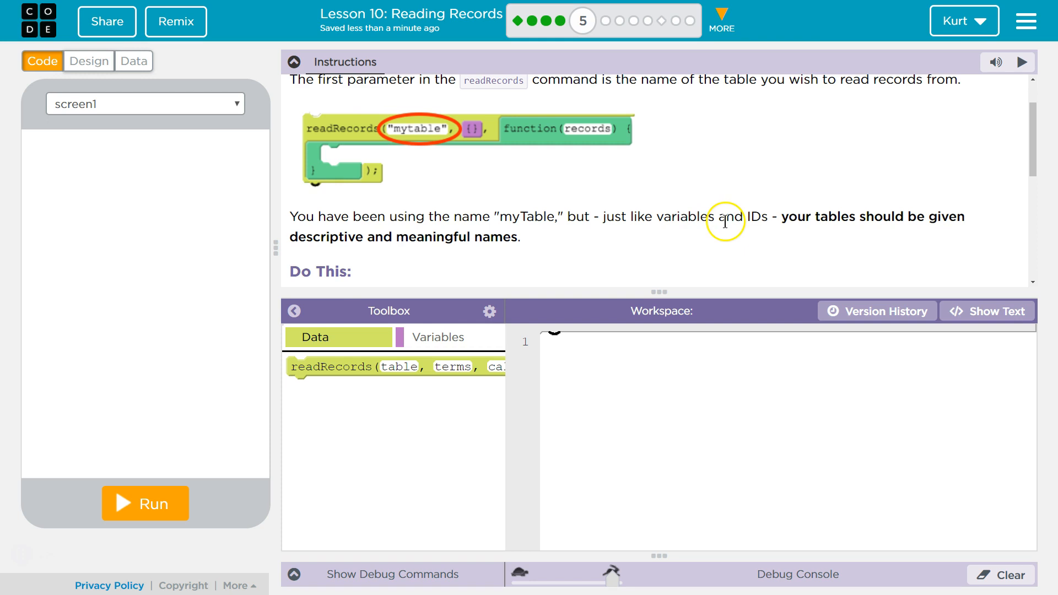
mouse_move(686, 216)
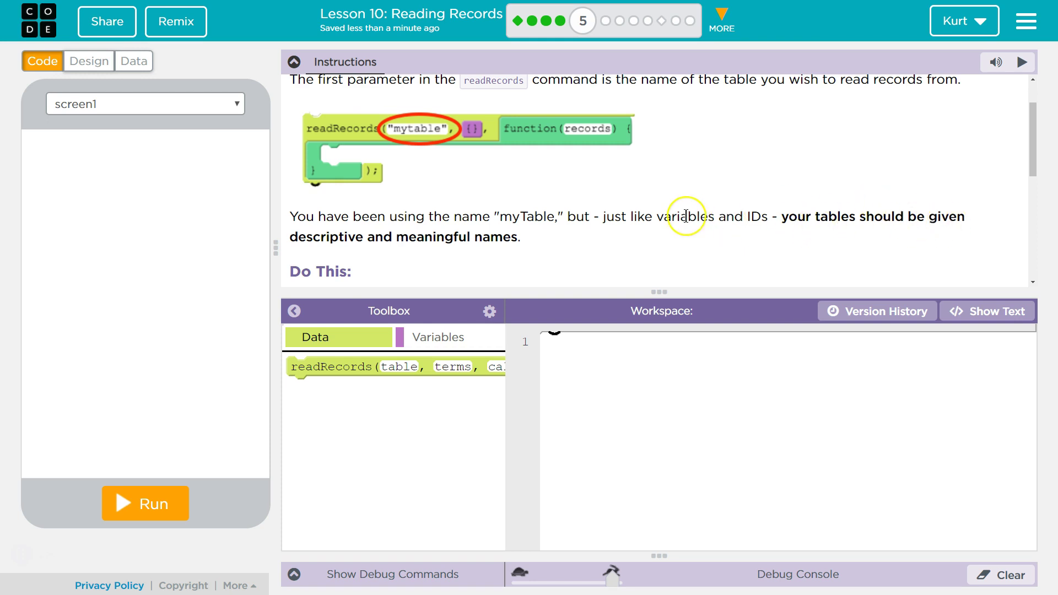
Step: Bring up the topMovies table in the Data Browser
scroll("down", 3)
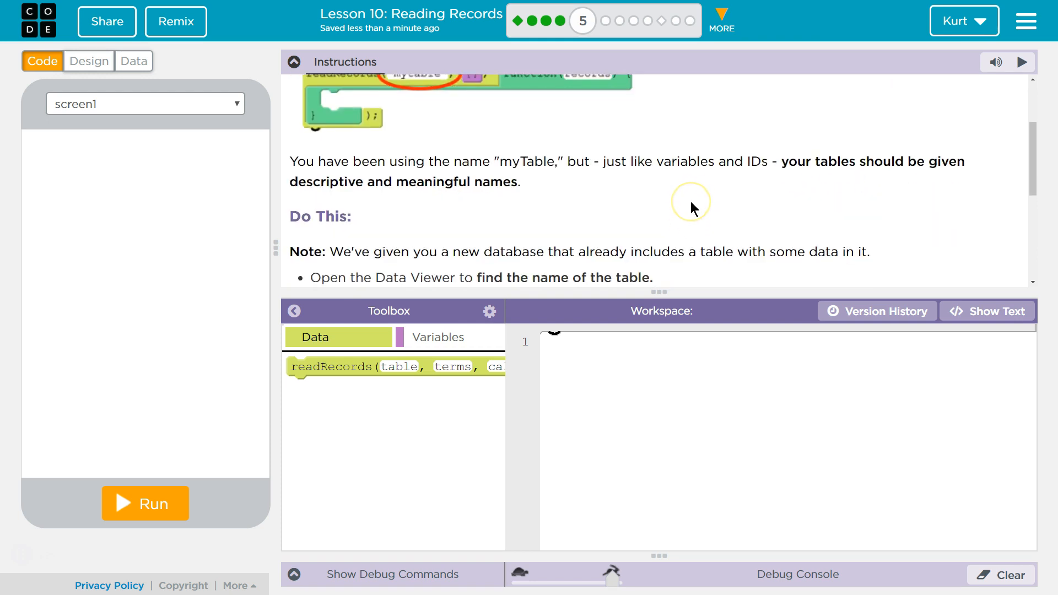
mouse_move(716, 212)
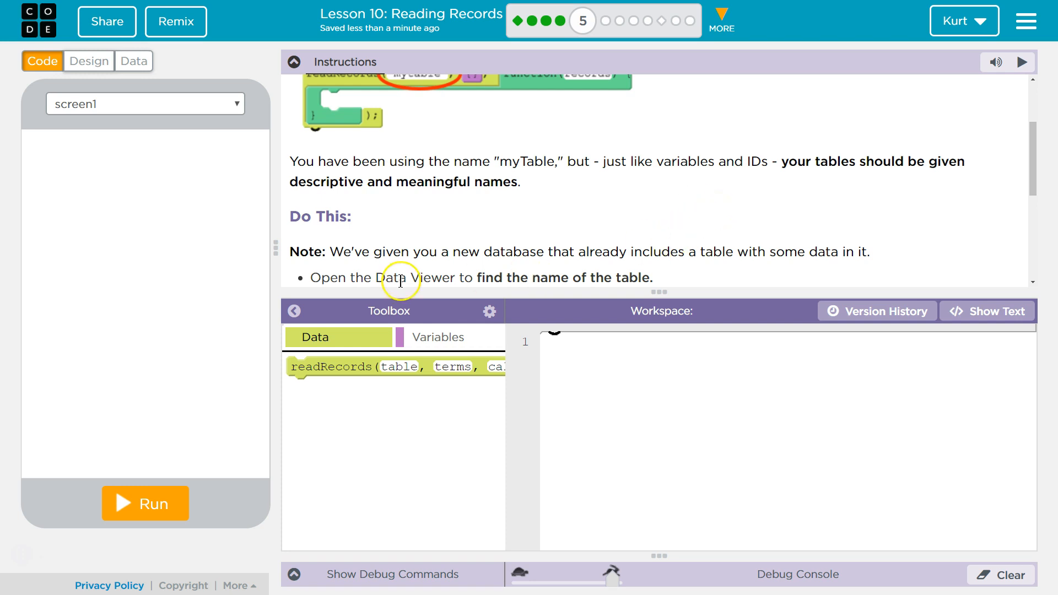
scroll("down", 3)
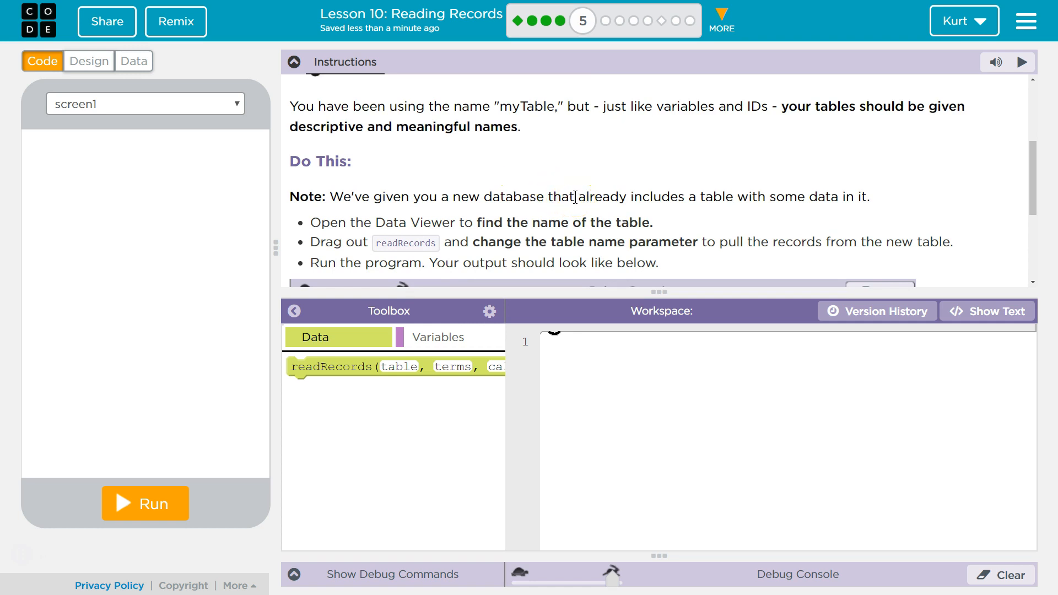
mouse_move(135, 67)
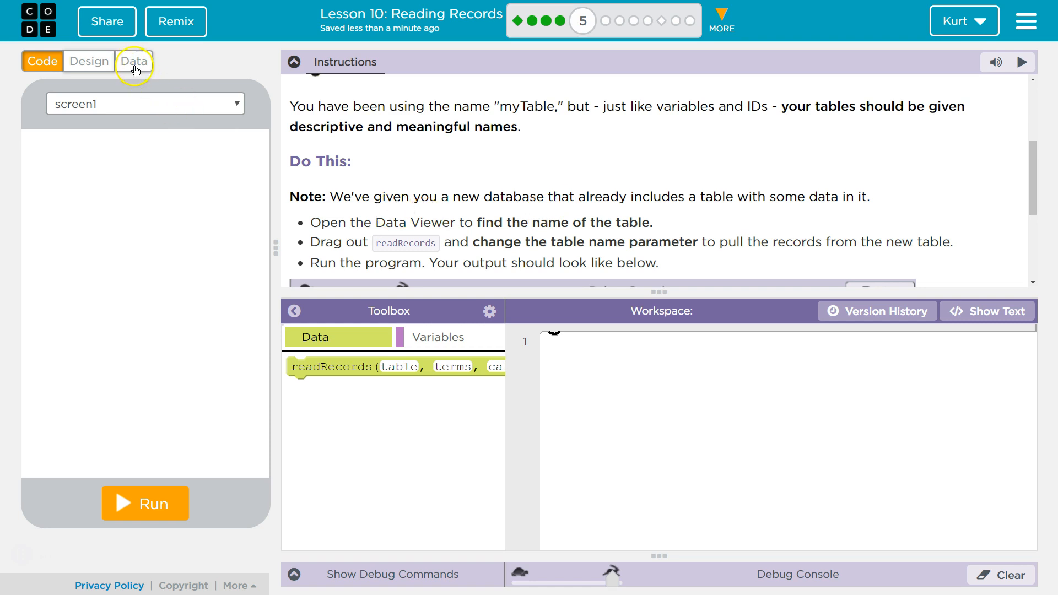
left_click(135, 61)
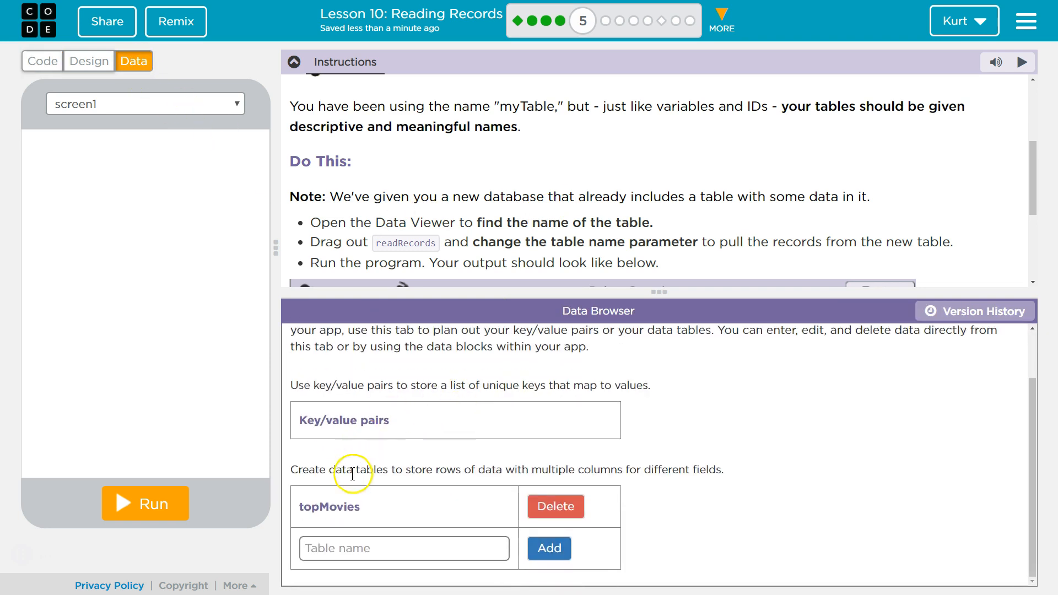
left_click(330, 507)
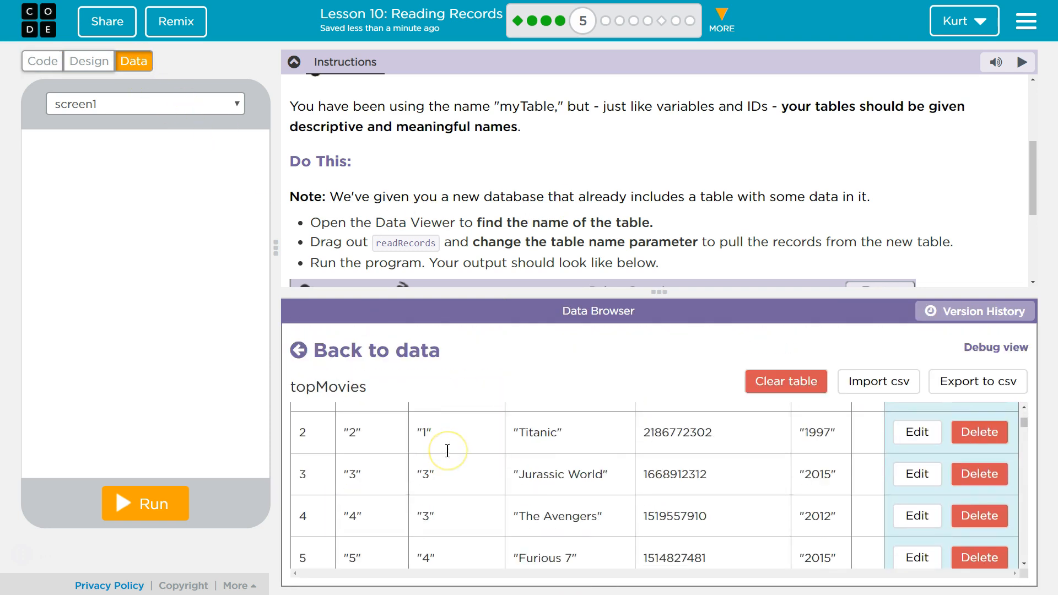
Step: Scroll down through the topMovies rows to review the movie records
scroll("down", 3)
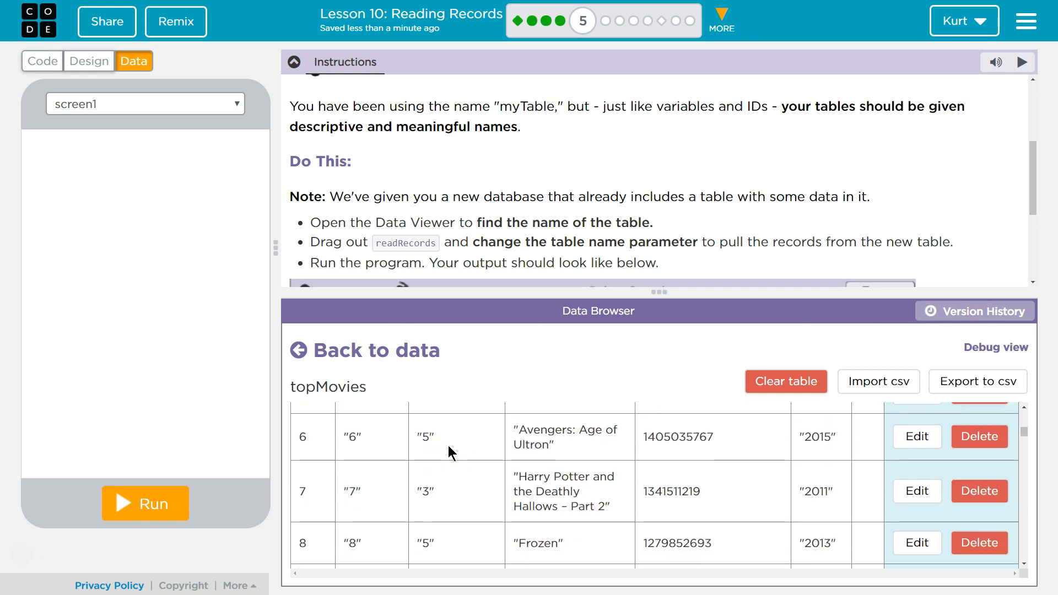
scroll("down", 3)
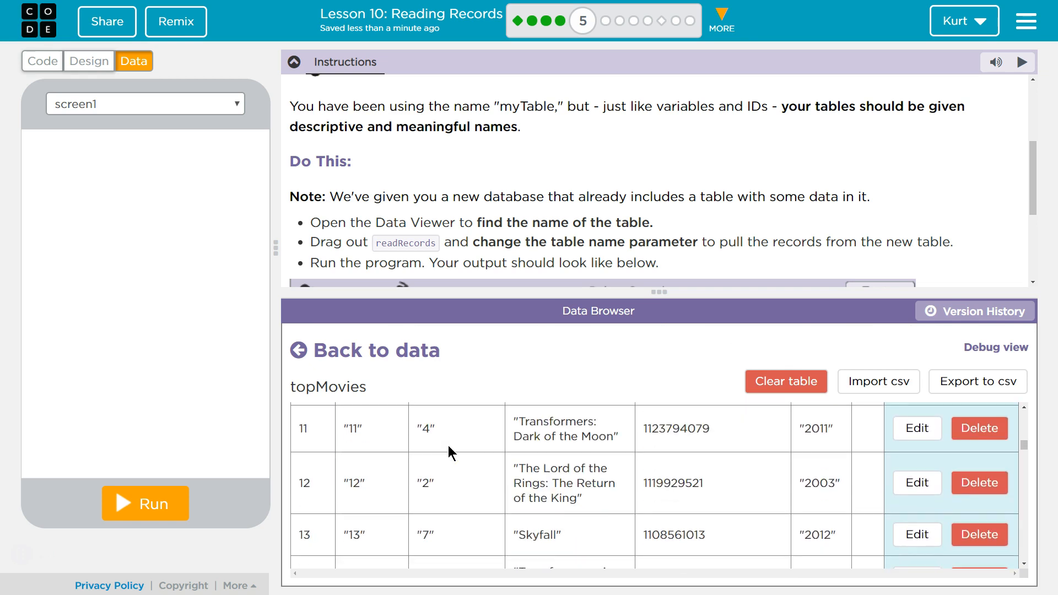
scroll("down", 3)
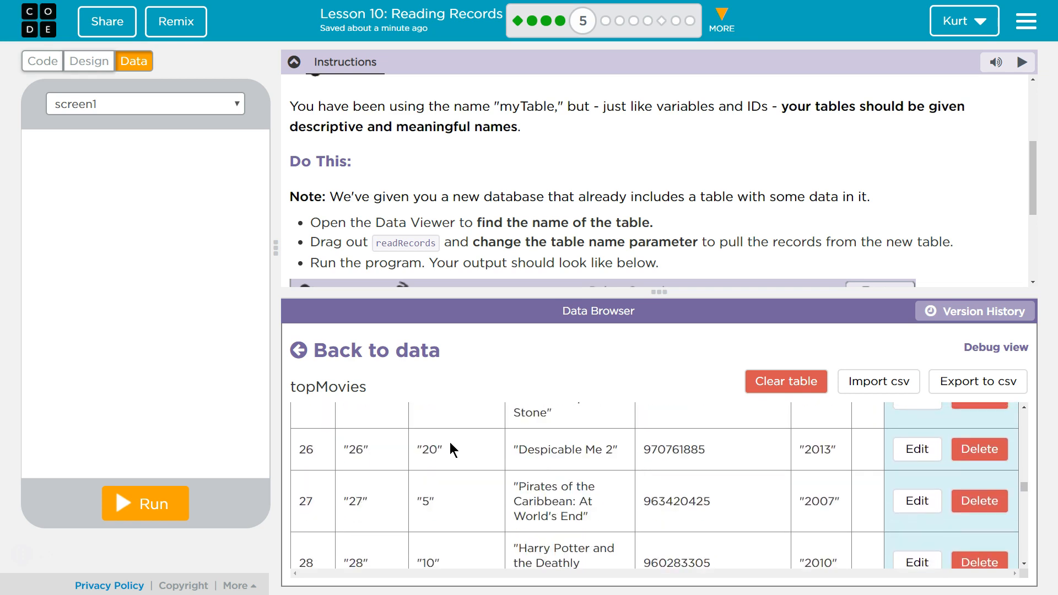
scroll("down", 3)
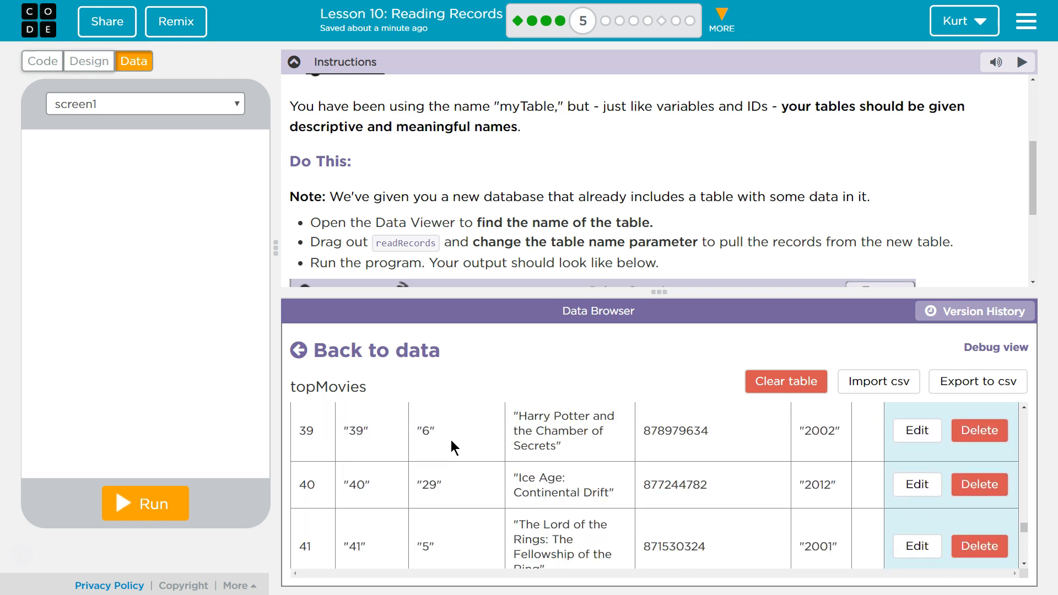
scroll("down", 3)
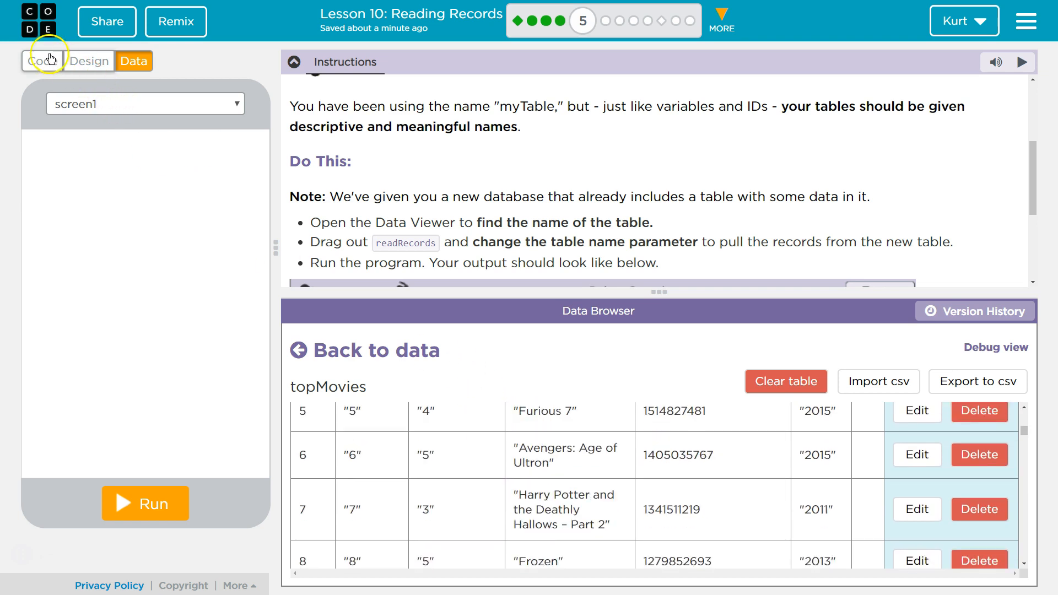
Step: Add a readRecords block on 'topMovies' that logs the records, and run the program
left_click(42, 61)
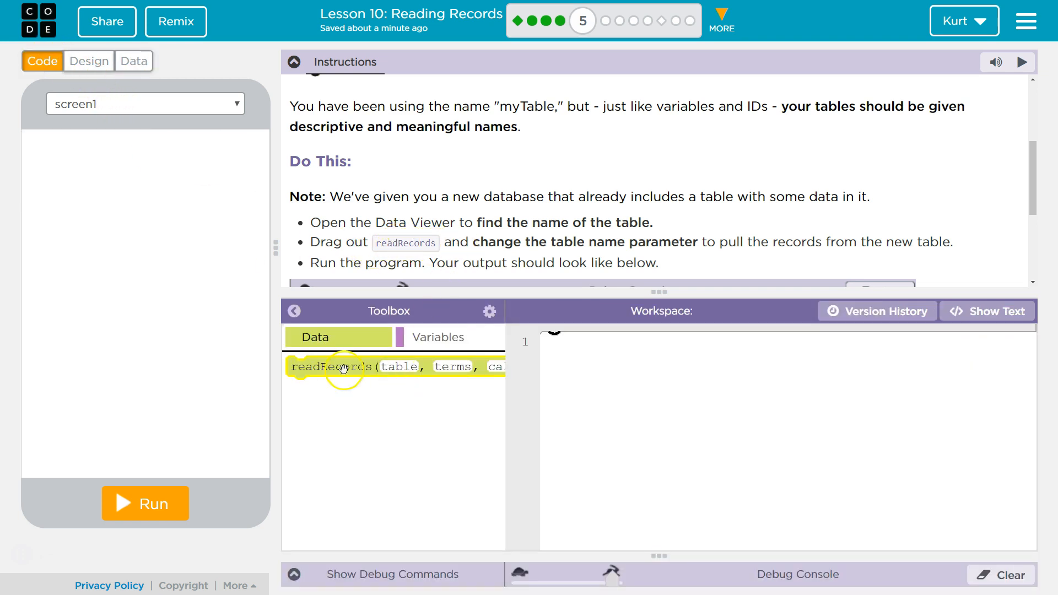
left_click_drag(343, 366, 593, 366)
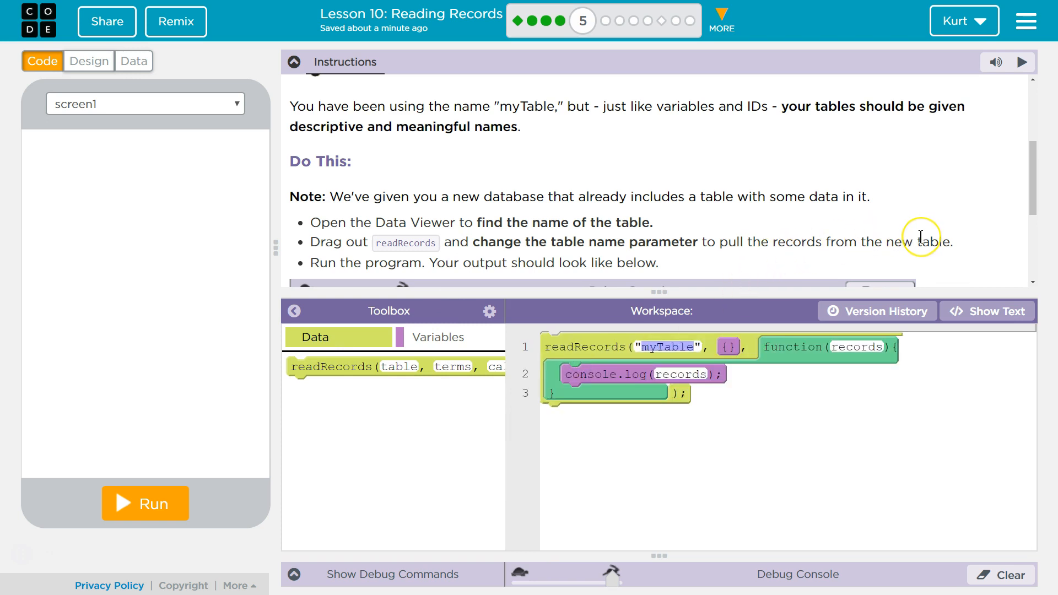
type("topMovies")
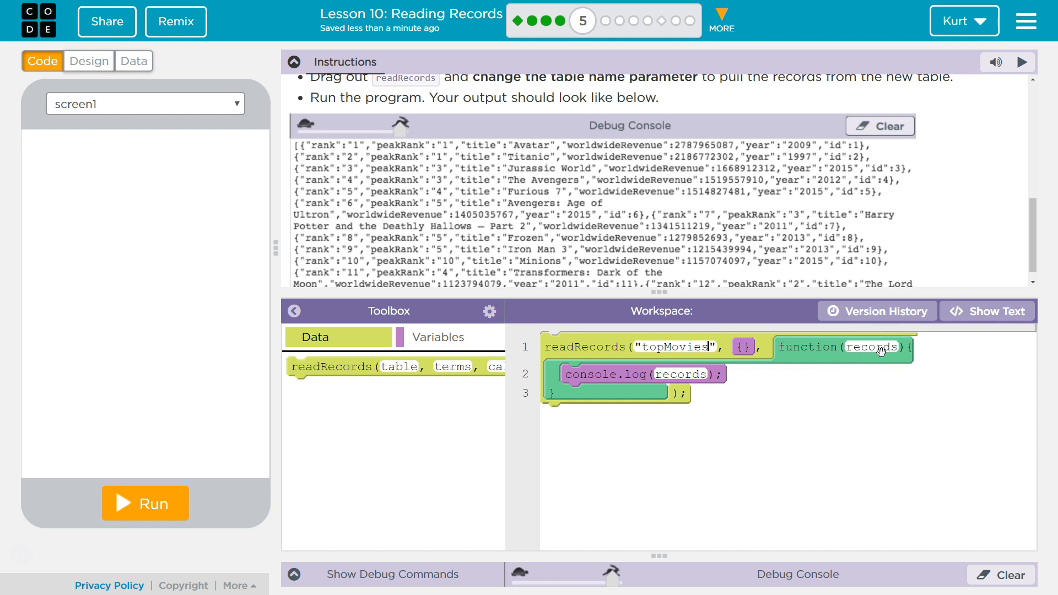
left_click(145, 502)
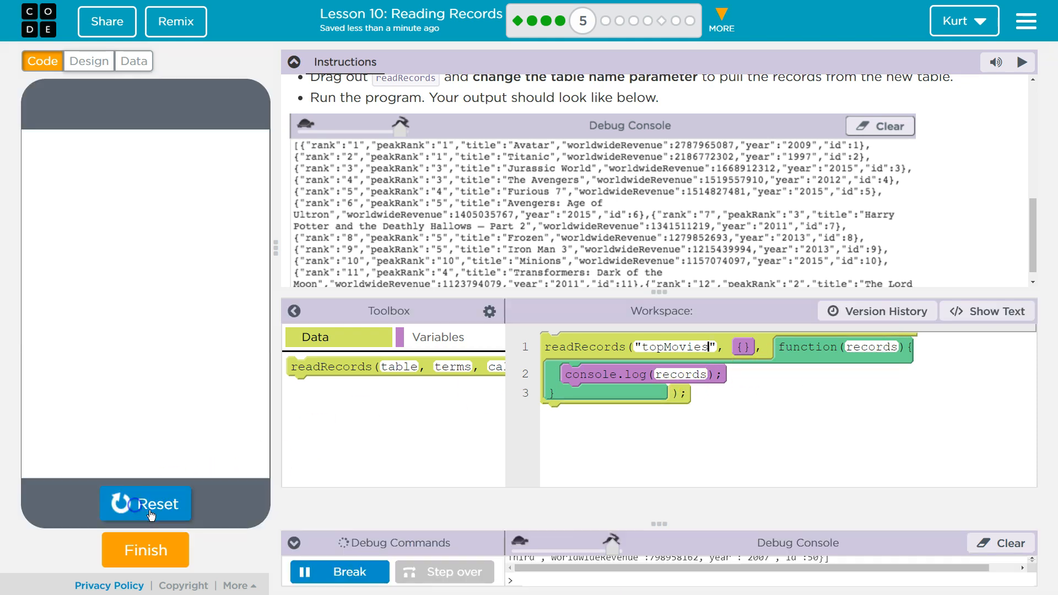